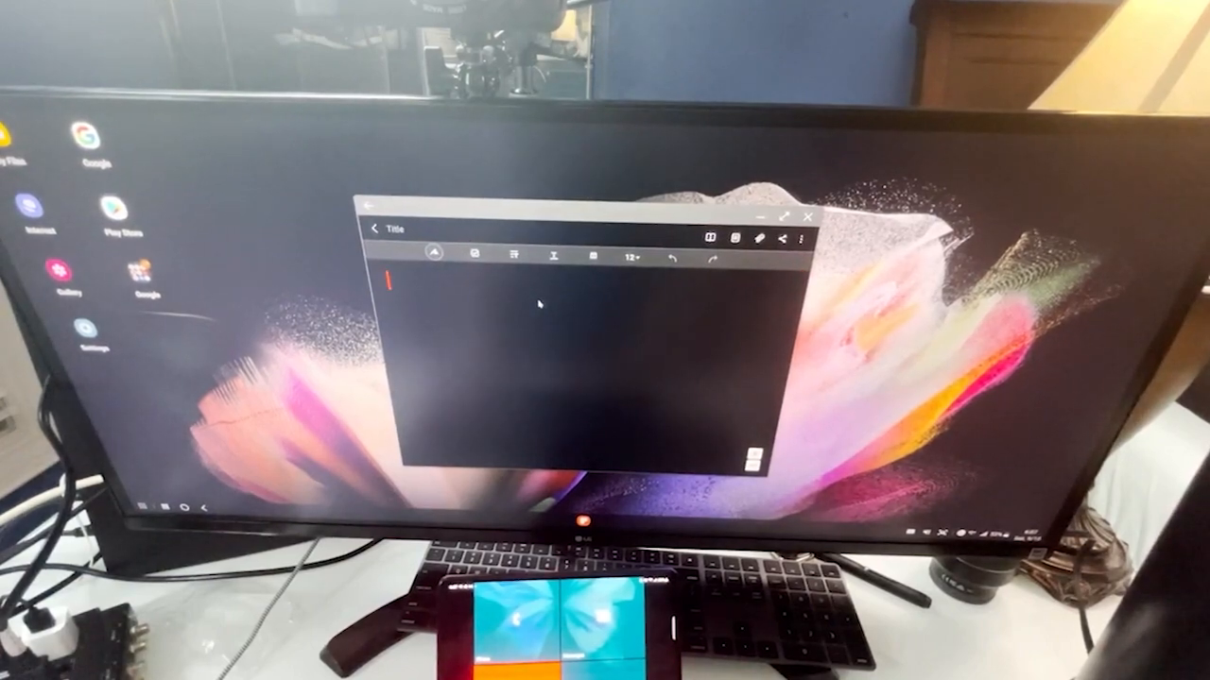
# Step: Type 'hey guys plz sub to the channel.' in the note body, correcting the 'gy' typo
pyautogui.write('hey gyt')
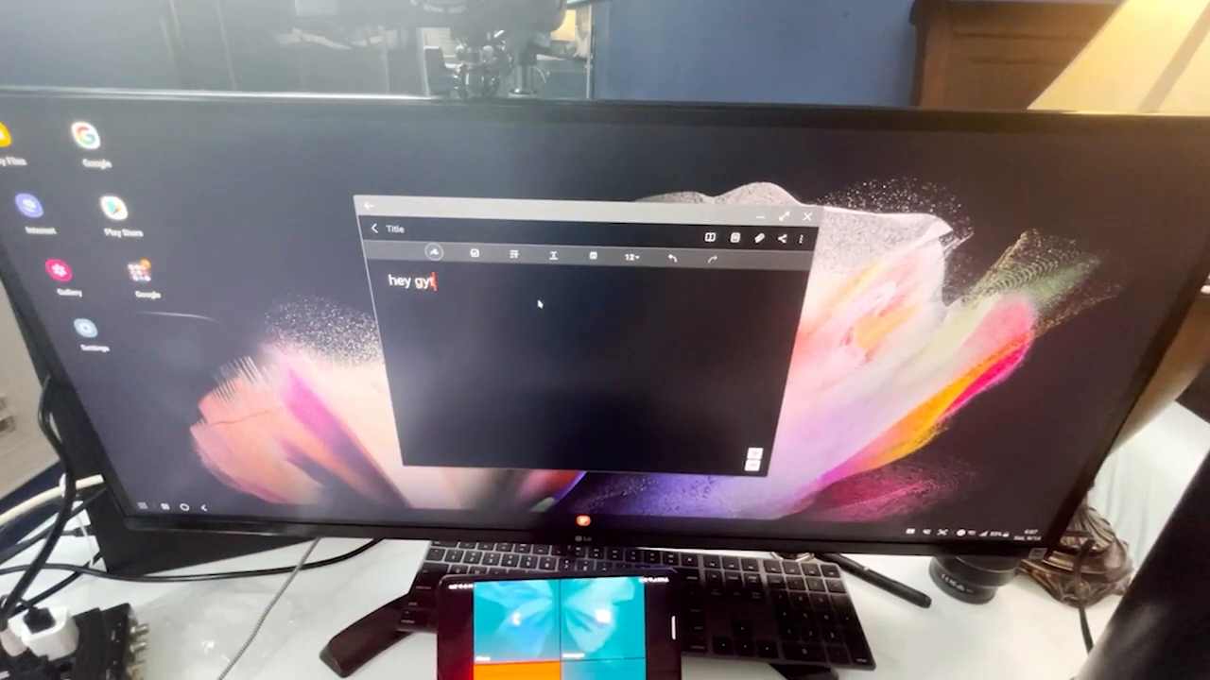
pyautogui.press('Backspace')
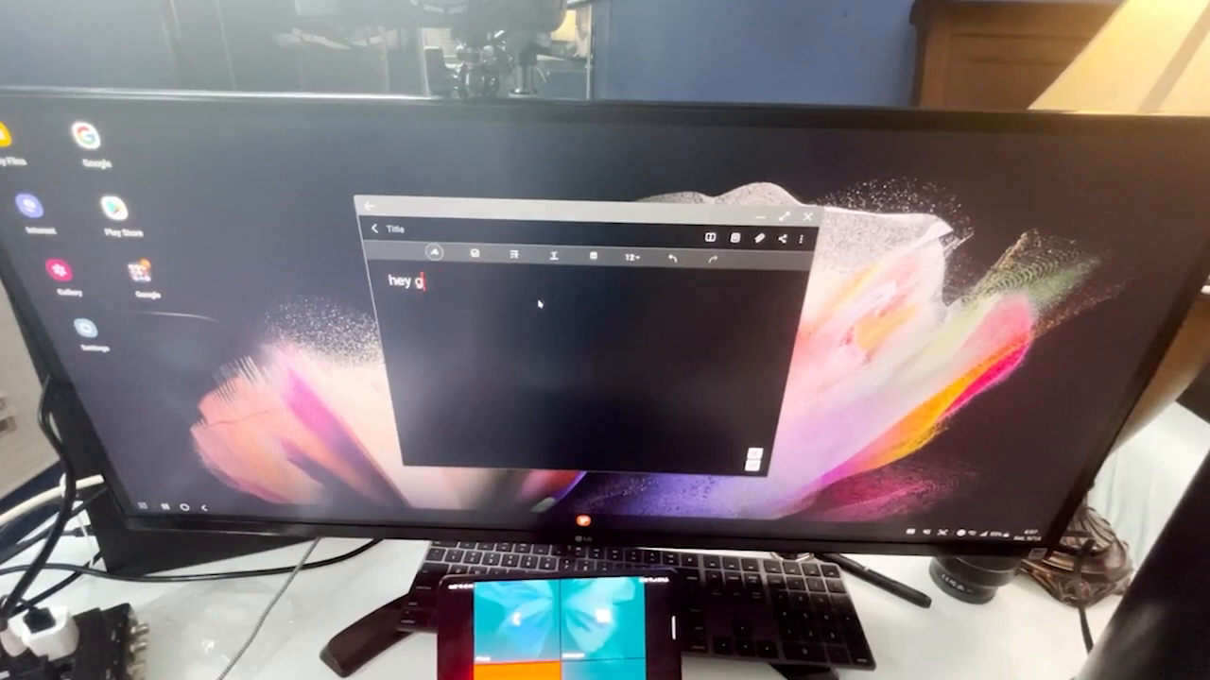
pyautogui.write('uys')
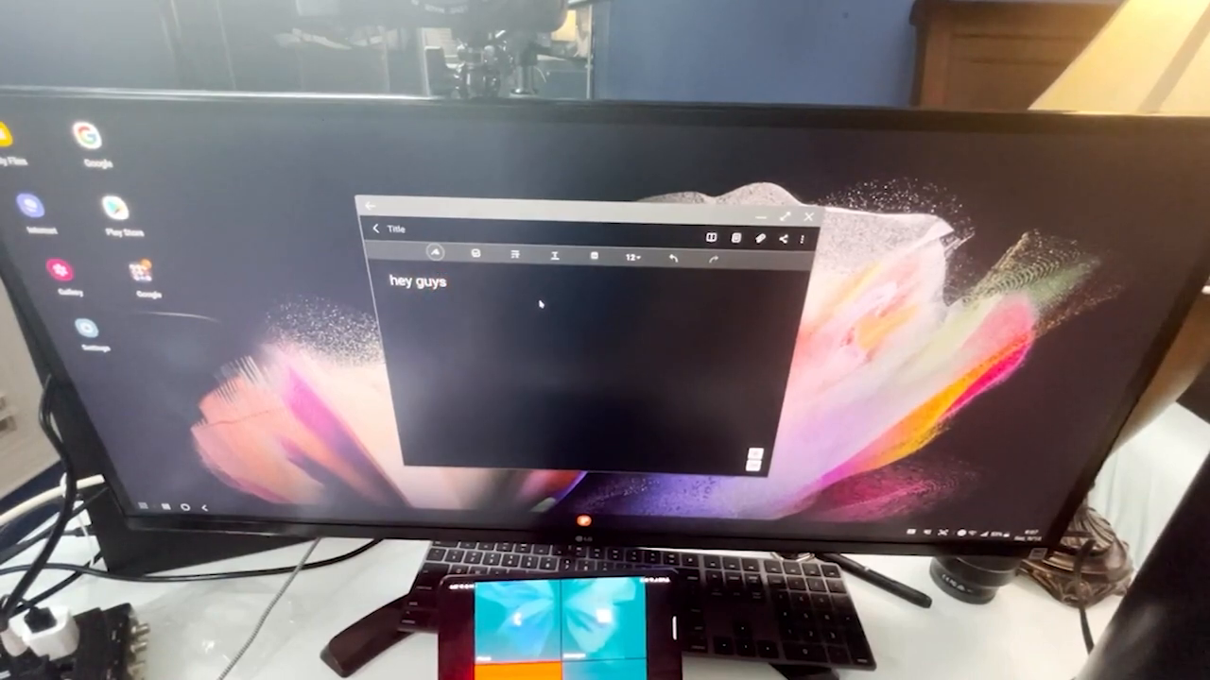
pyautogui.write('plz sub to the')
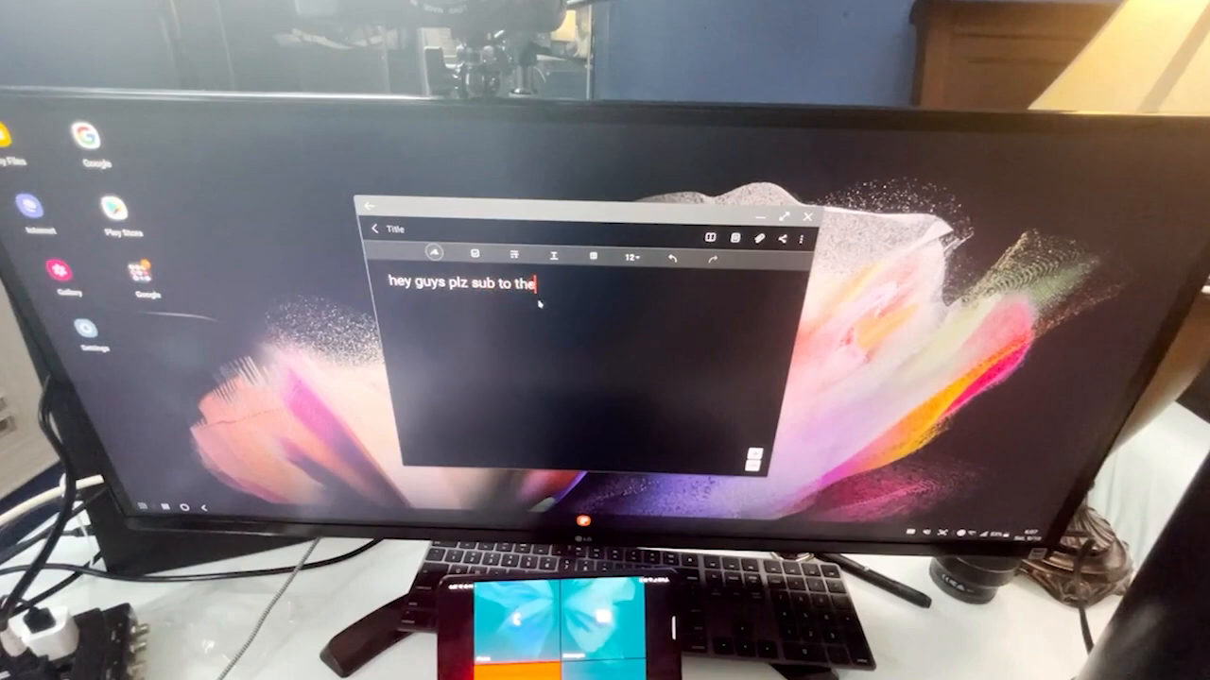
pyautogui.write('channel')
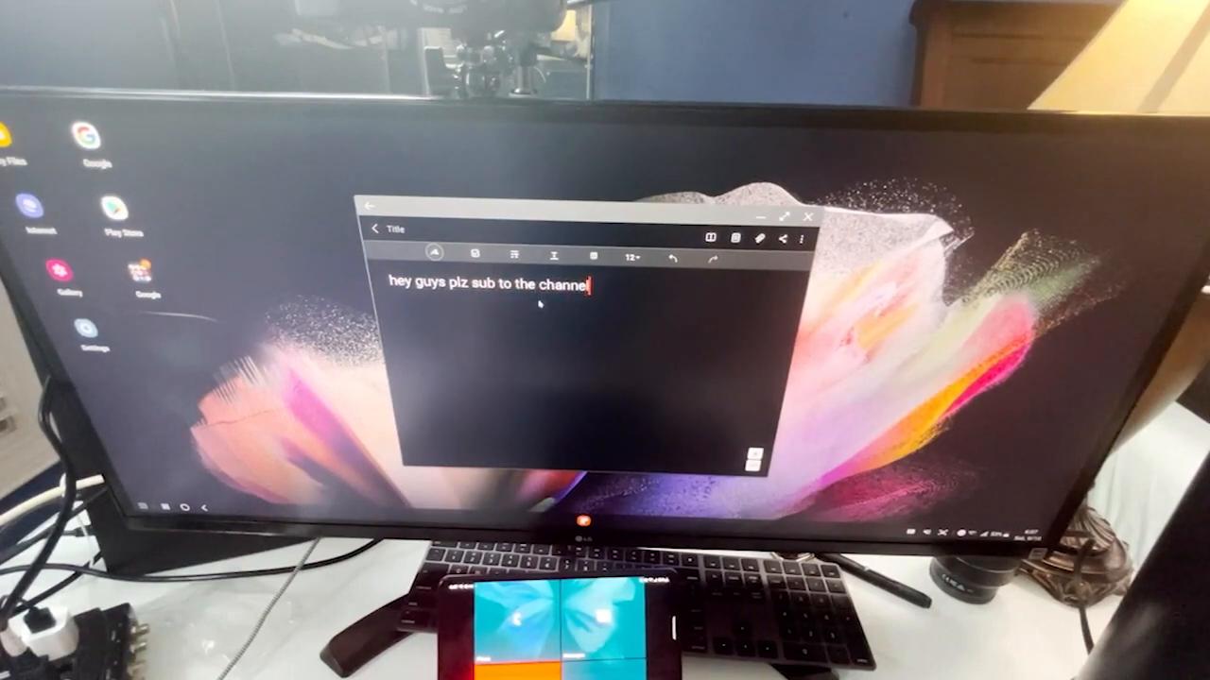
pyautogui.write('.')
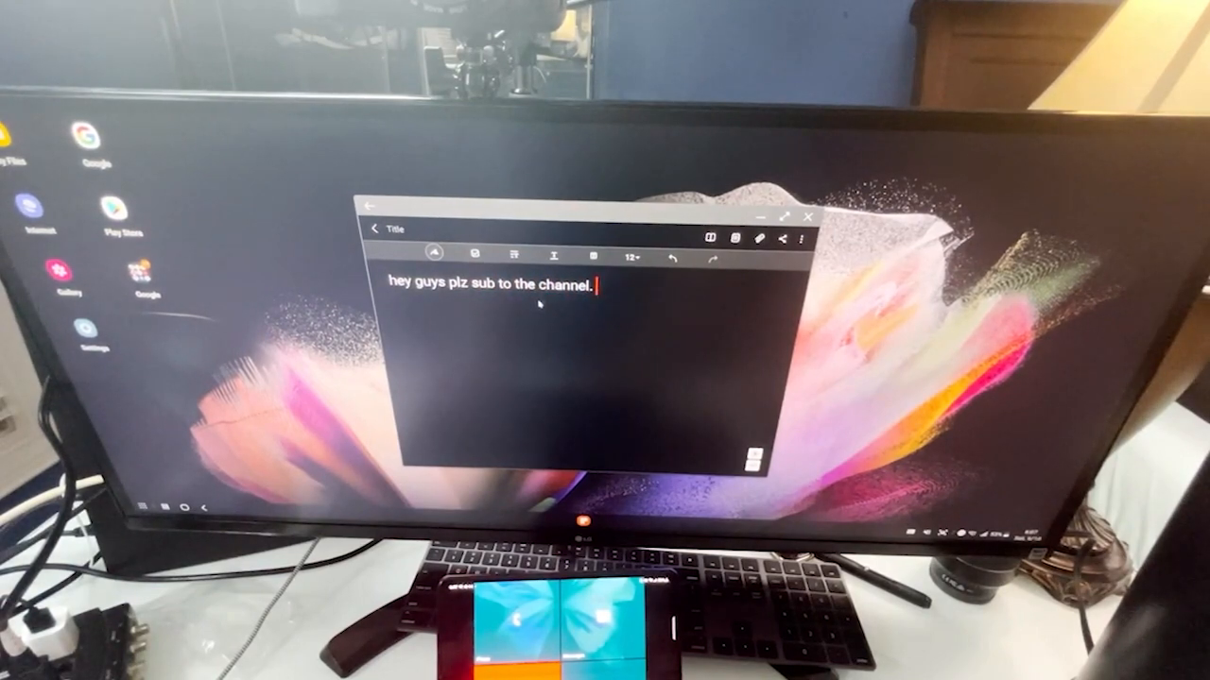